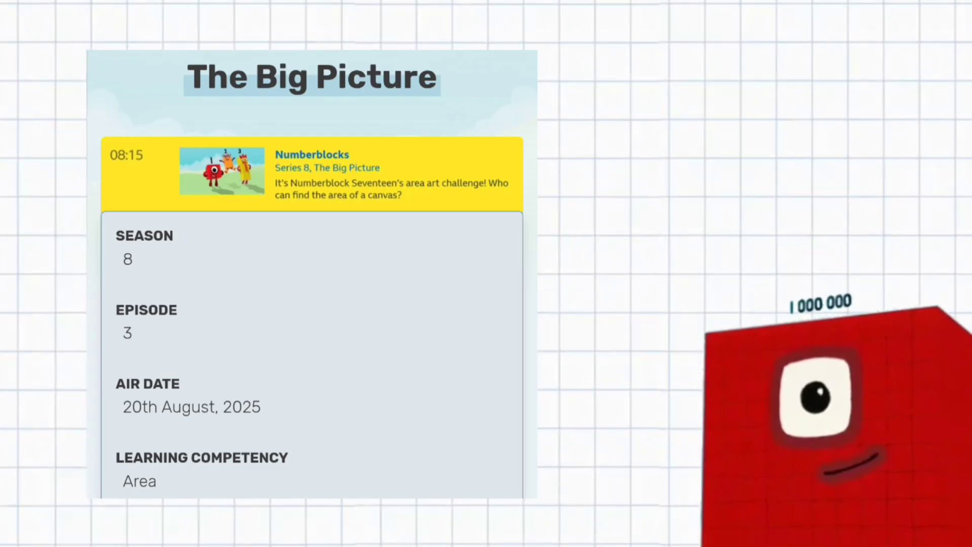
pyautogui.scroll(-3)
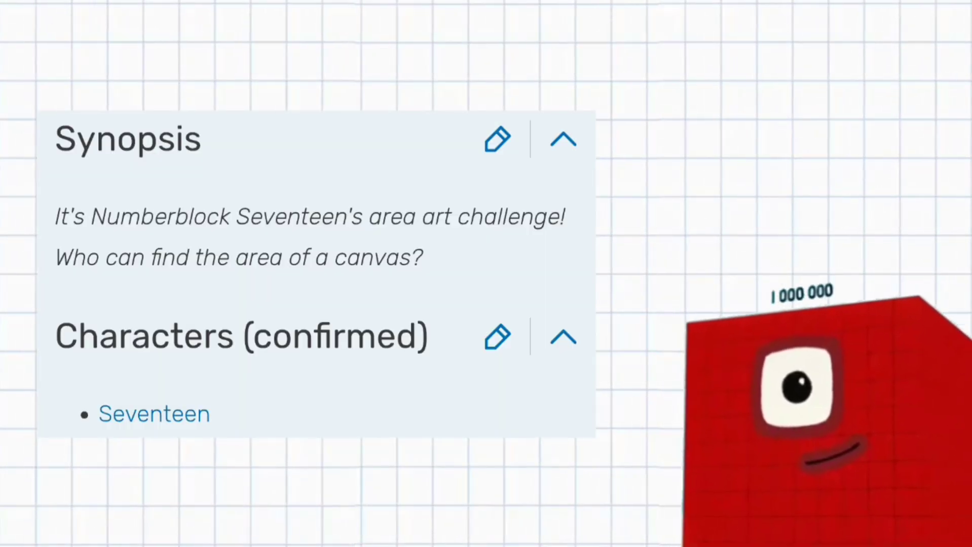